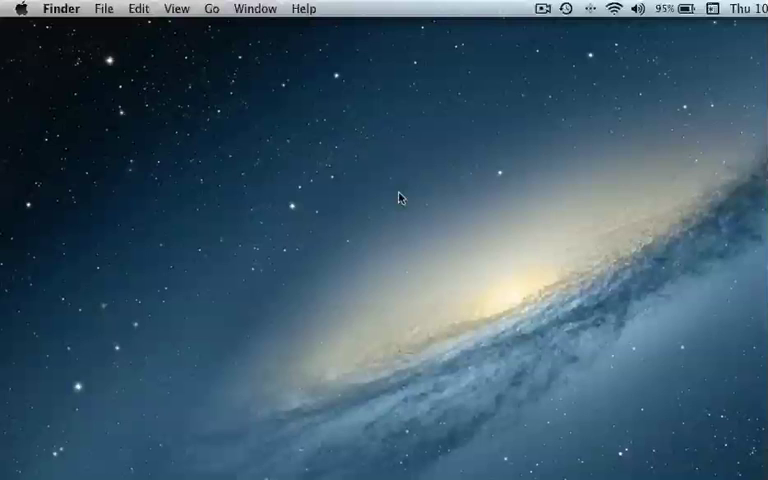
{"action": "mouse_move", "coordinate": [237, 37]}
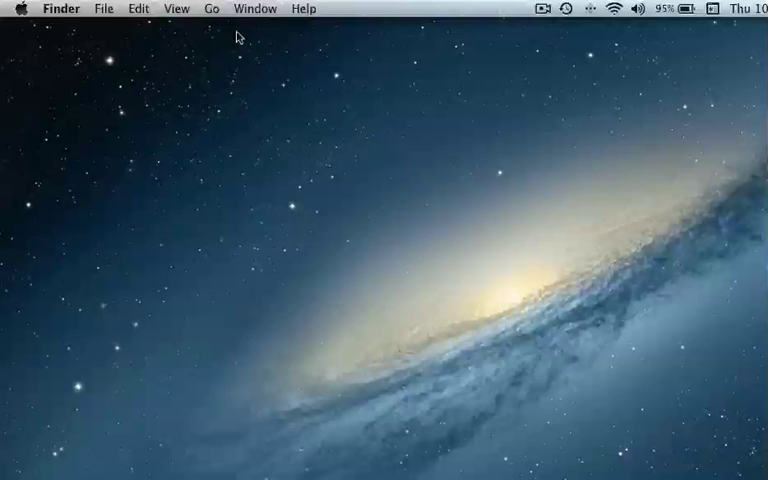
{"action": "mouse_move", "coordinate": [207, 11]}
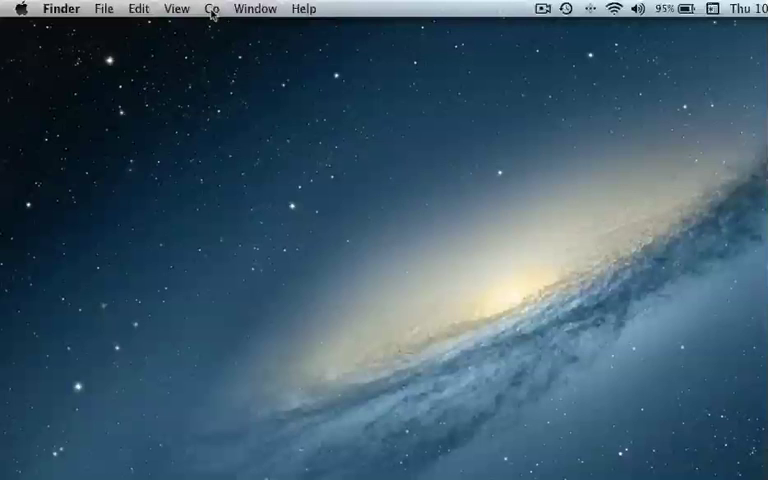
- Open the Go menu to reach the Network browser and Yoda, the J-Lab Server
{"action": "left_click", "coordinate": [211, 8]}
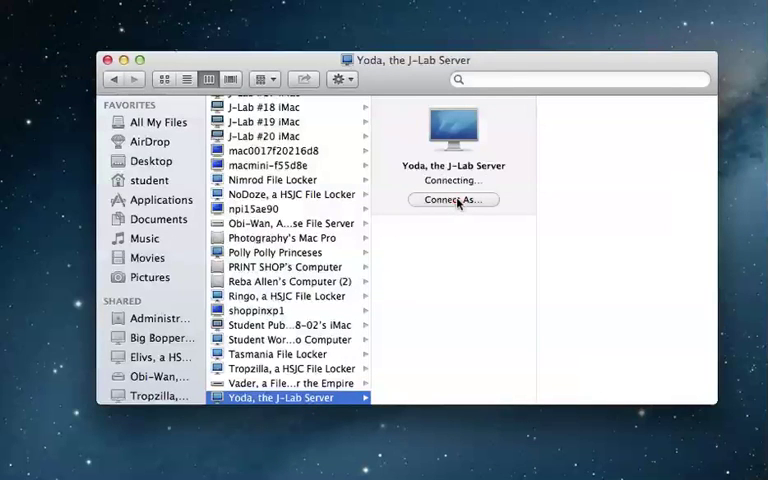
{"action": "left_click", "coordinate": [453, 200]}
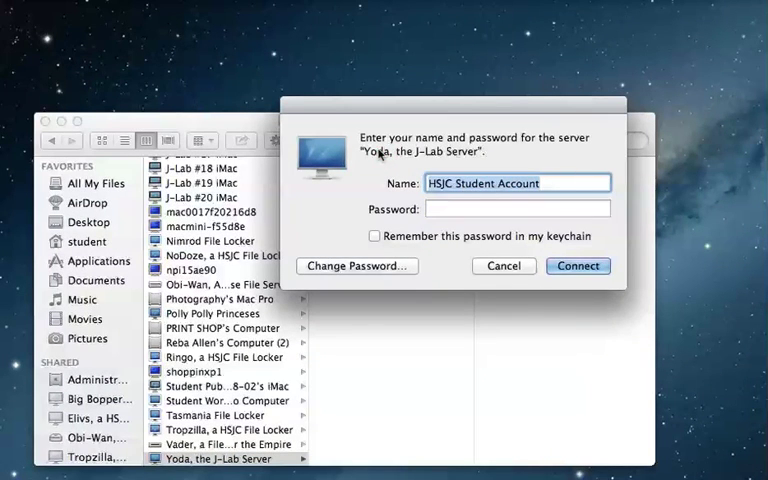
{"action": "type", "text": "jrn1100"}
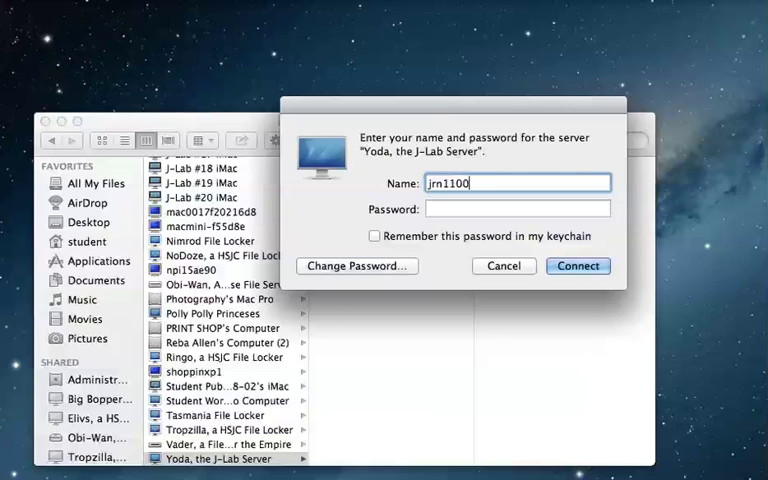
{"action": "left_click", "coordinate": [517, 208]}
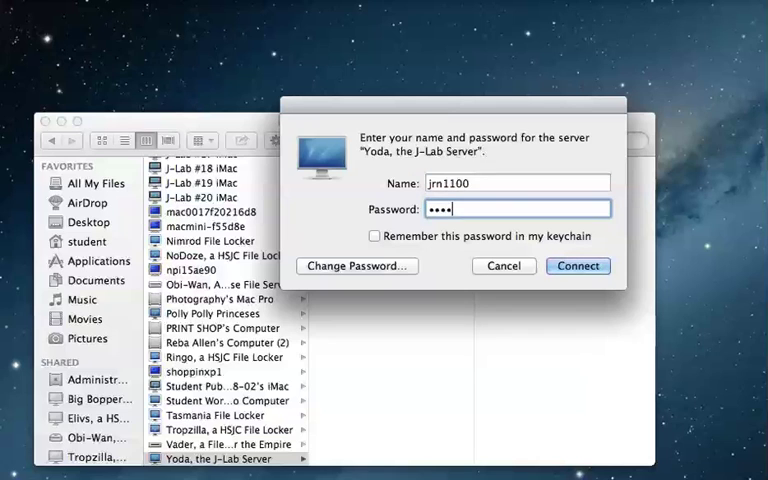
{"action": "type", "text": "••"}
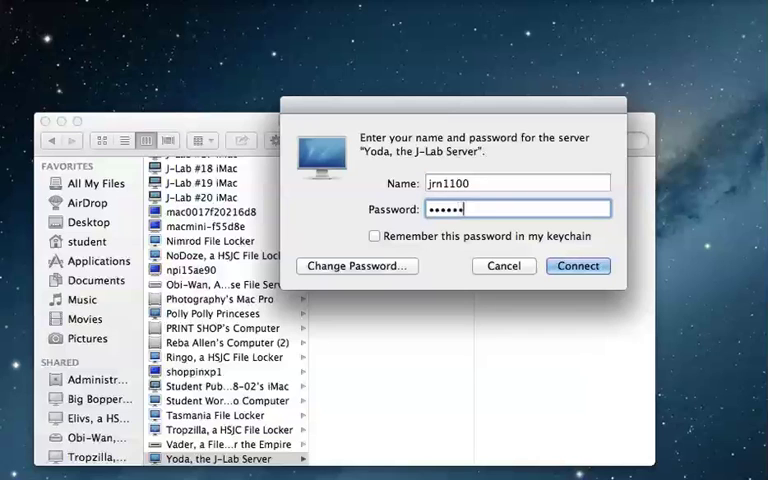
{"action": "left_click", "coordinate": [578, 266]}
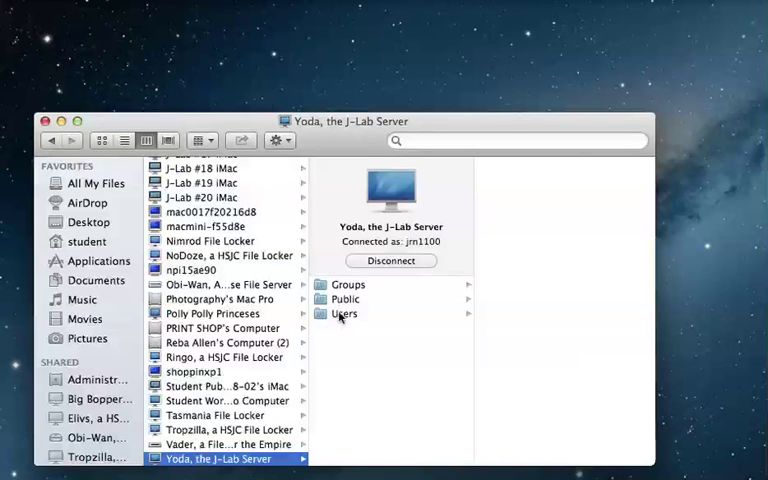
{"action": "left_click", "coordinate": [344, 313]}
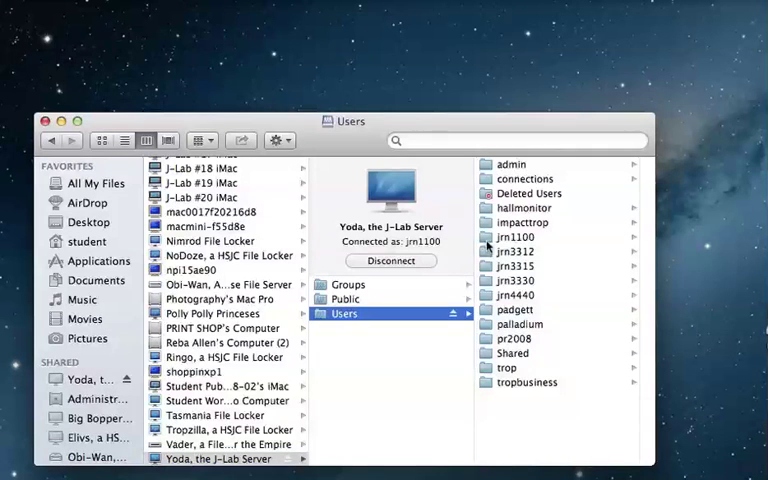
{"action": "left_click", "coordinate": [519, 236]}
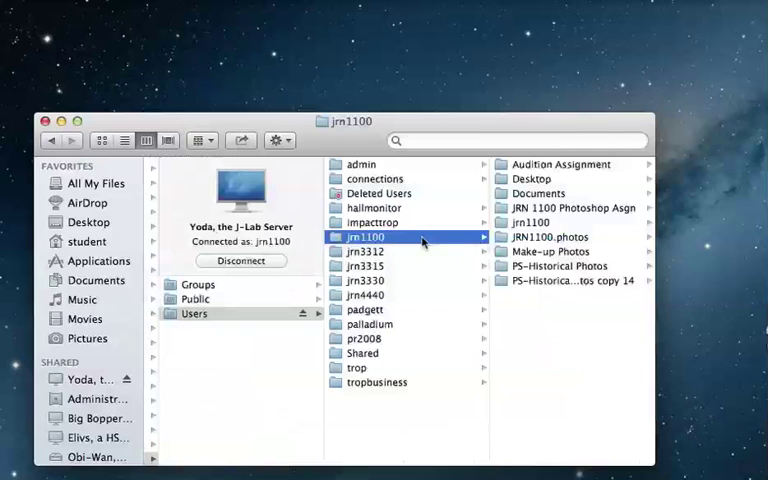
{"action": "mouse_move", "coordinate": [296, 176]}
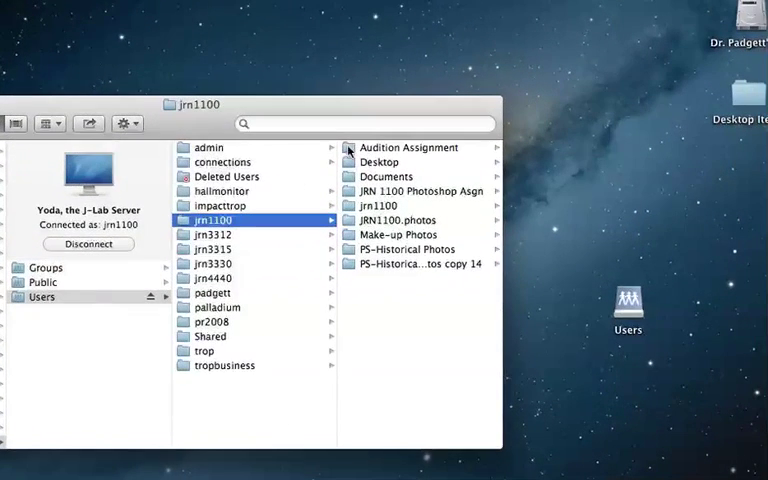
{"action": "left_click", "coordinate": [408, 147]}
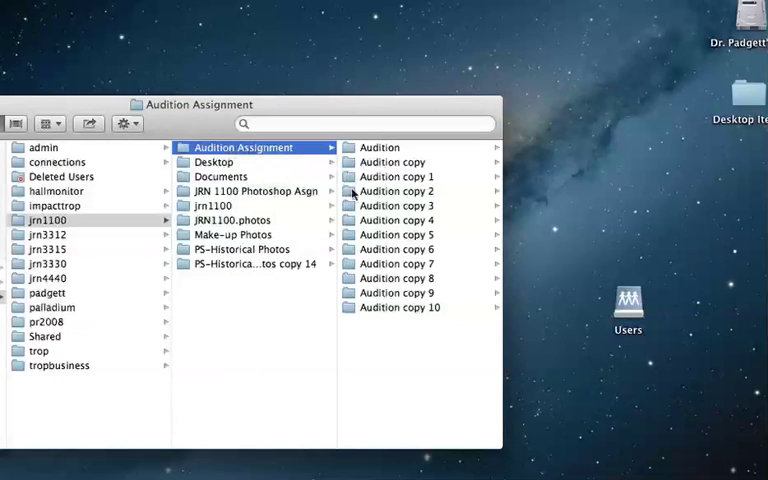
{"action": "mouse_move", "coordinate": [348, 191]}
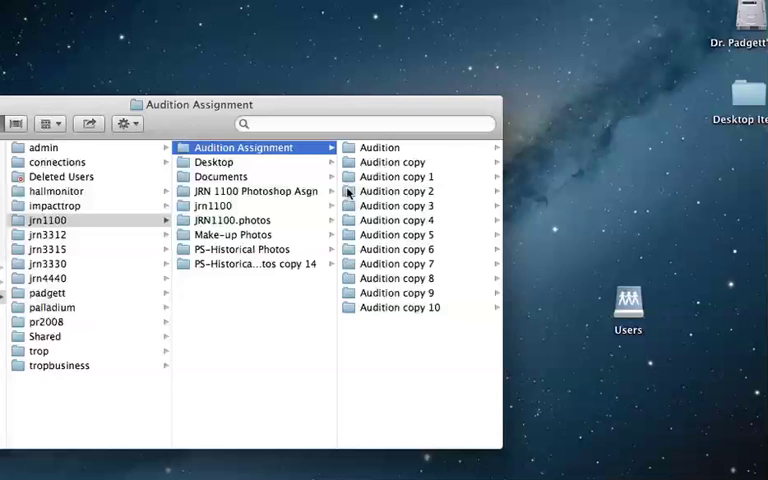
- Drag the Audition copy 2 folder from the server onto the desktop
{"action": "left_click_drag", "start_coordinate": [397, 191], "coordinate": [635, 185]}
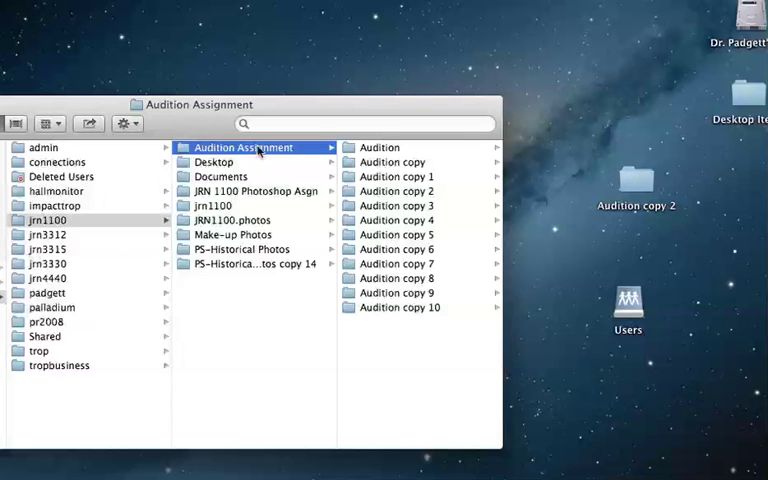
{"action": "mouse_move", "coordinate": [637, 278]}
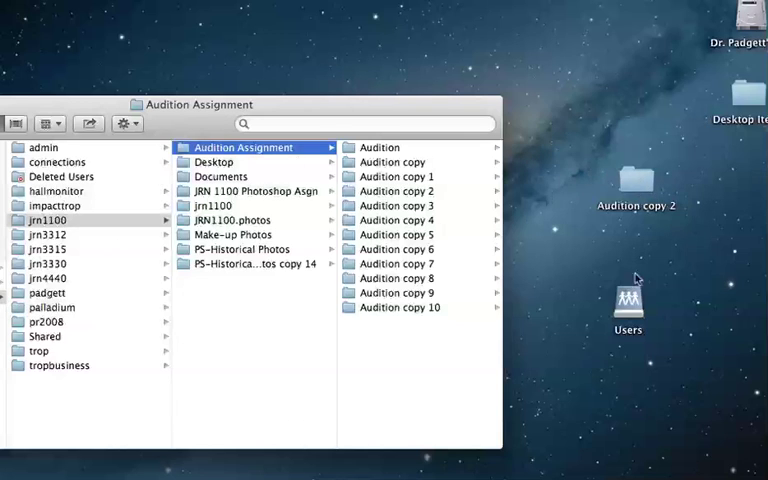
{"action": "mouse_move", "coordinate": [637, 280]}
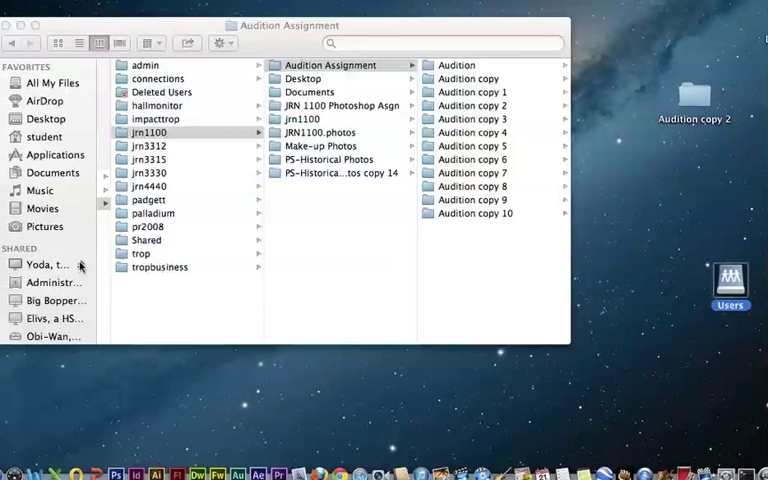
- Eject Yoda from the sidebar's Shared section
{"action": "left_click", "coordinate": [47, 264]}
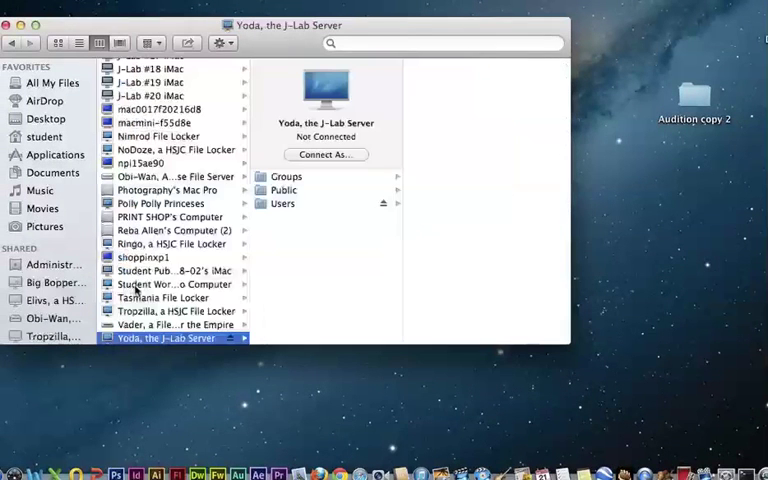
{"action": "mouse_move", "coordinate": [716, 225]}
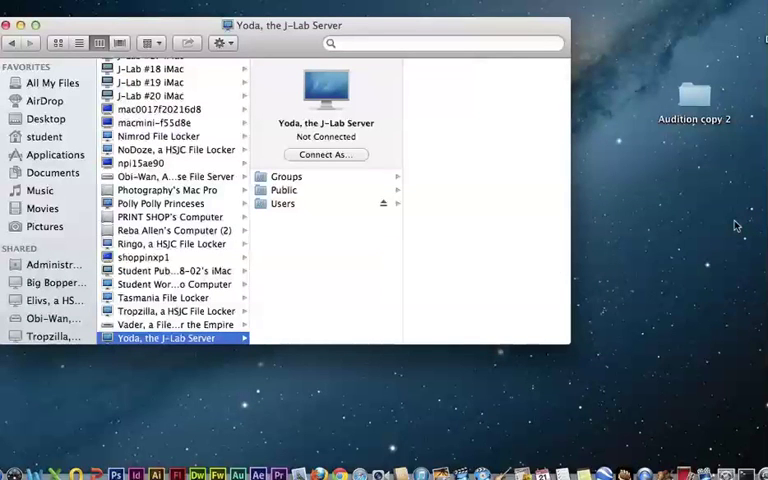
{"action": "mouse_move", "coordinate": [385, 126]}
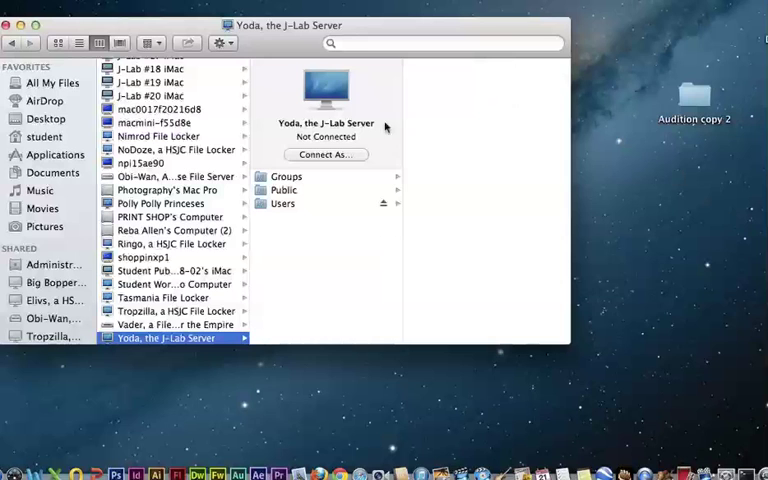
{"action": "mouse_move", "coordinate": [220, 80]}
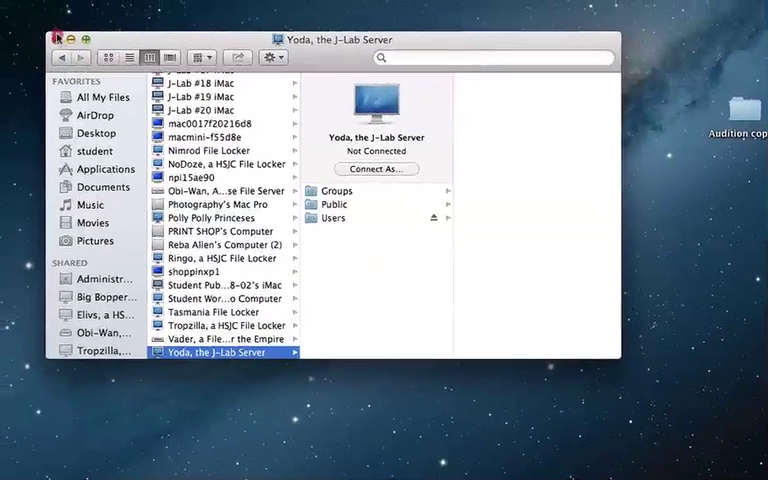
- Close the server window and open the desktop Audition copy 2 folder
{"action": "left_click", "coordinate": [63, 34]}
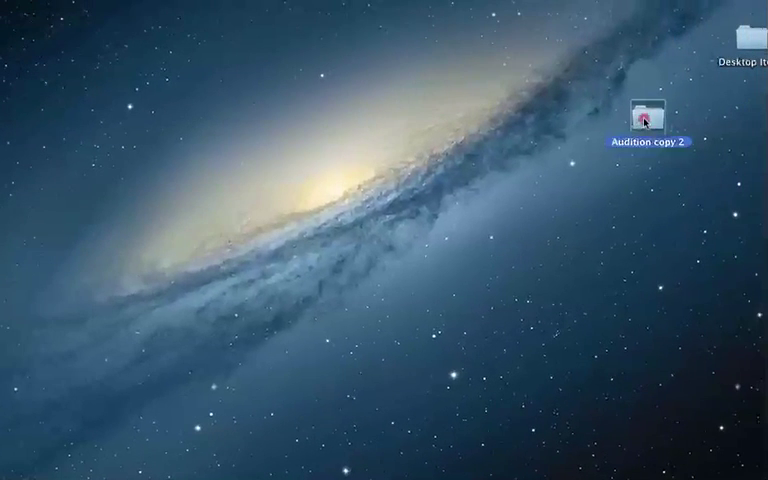
{"action": "double_click", "coordinate": [644, 108]}
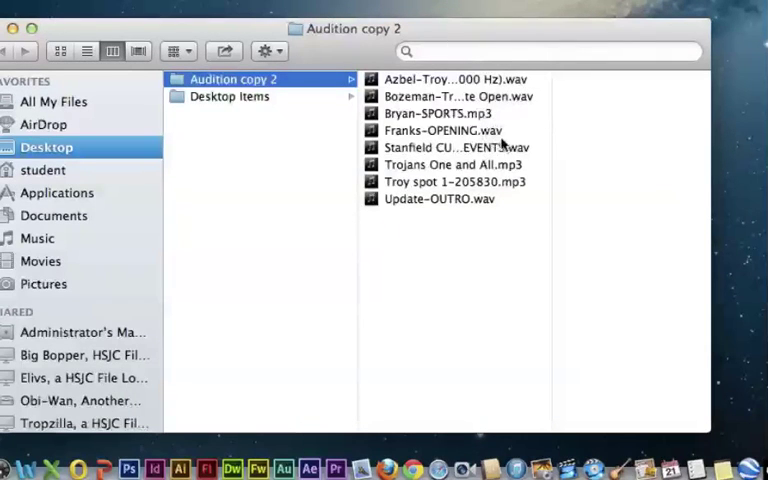
{"action": "mouse_move", "coordinate": [503, 192]}
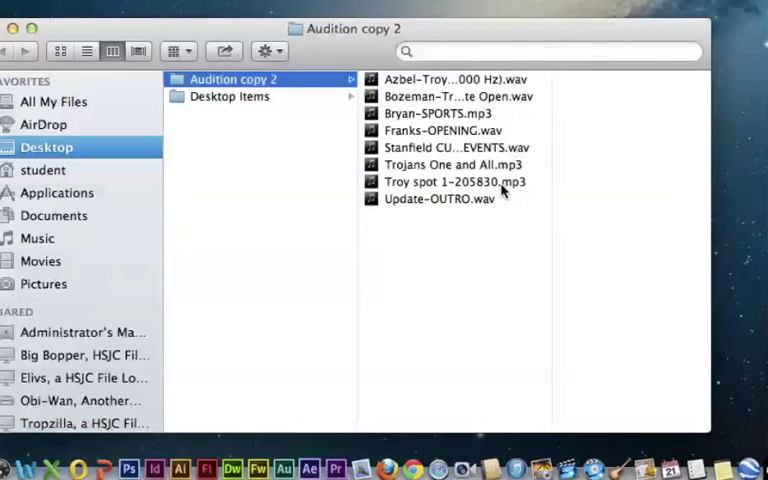